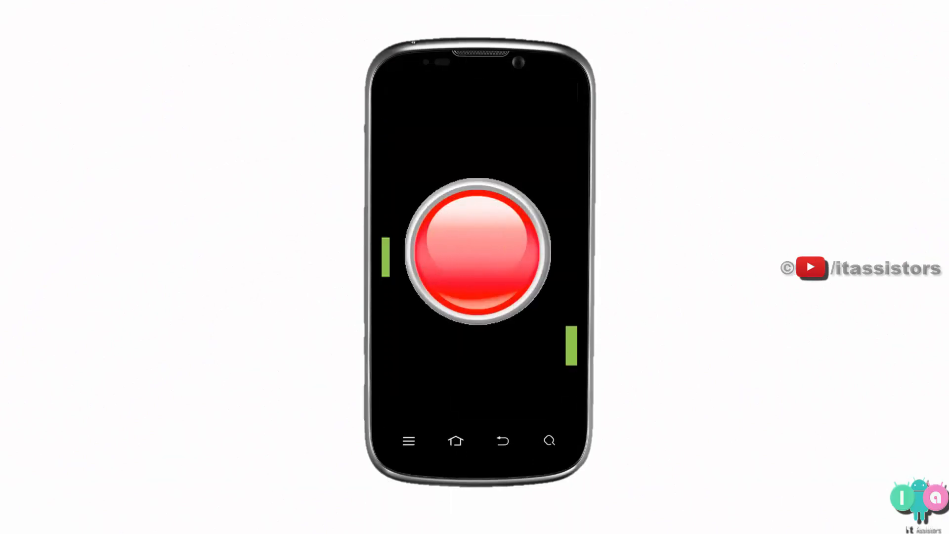
- Move the adb folder on the desktop and open it to list adb.exe, fastboot.exe, DLLs and sample.txt
left_click(477, 254)
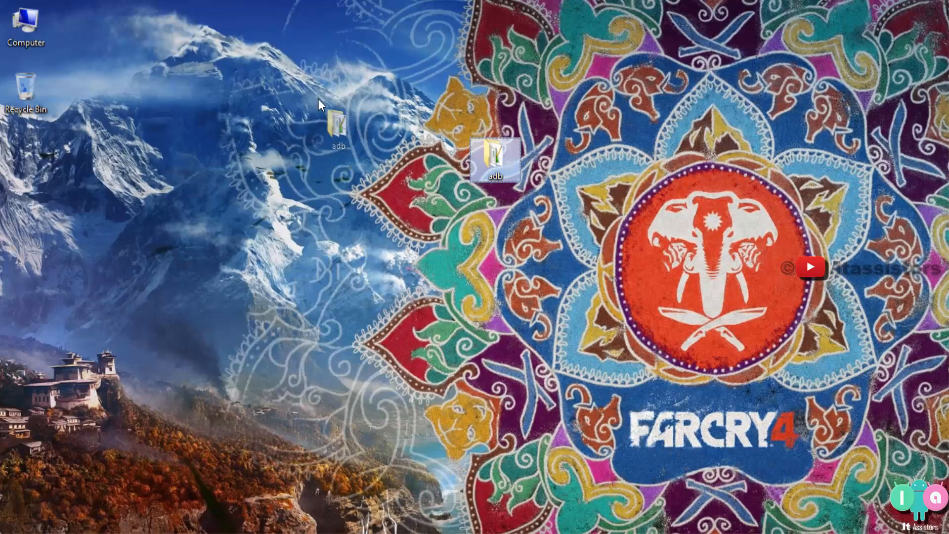
left_click_drag(495, 160, 233, 160)
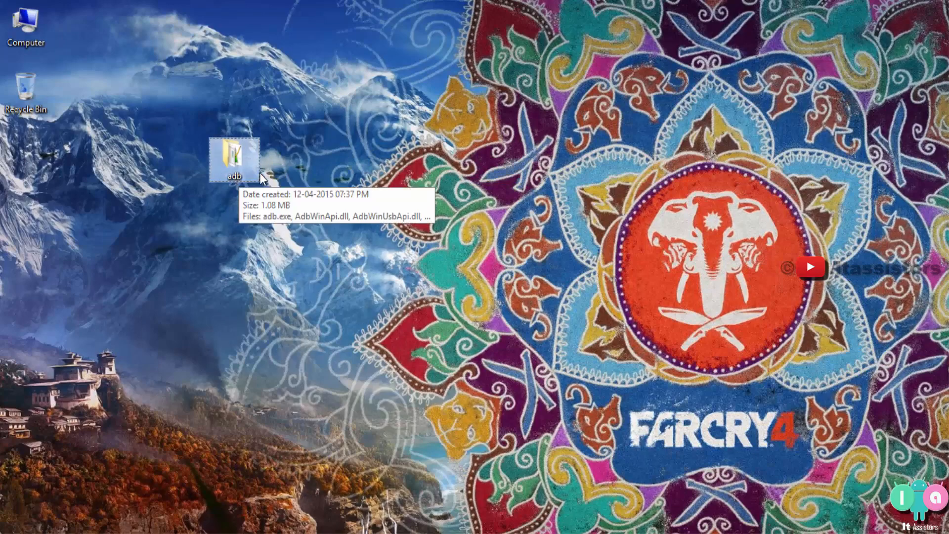
double_click(233, 154)
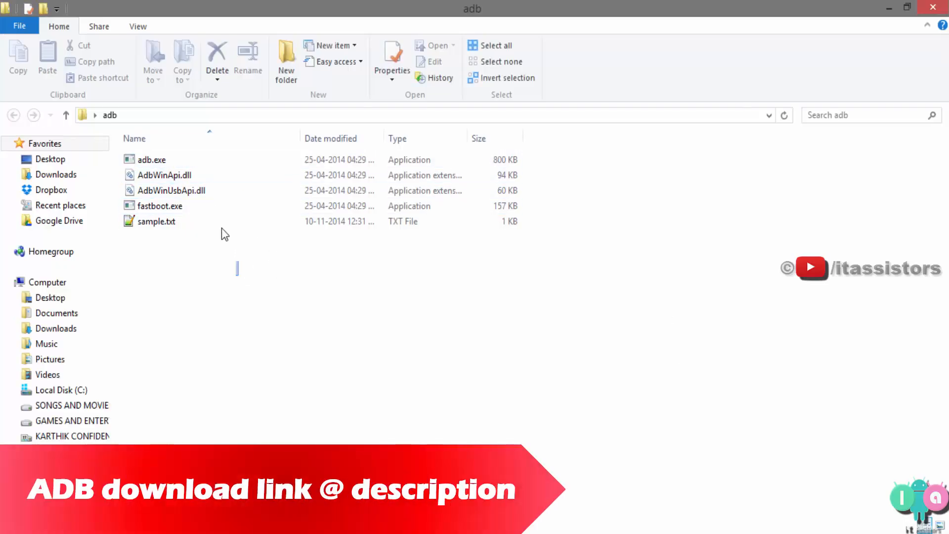
mouse_move(202, 266)
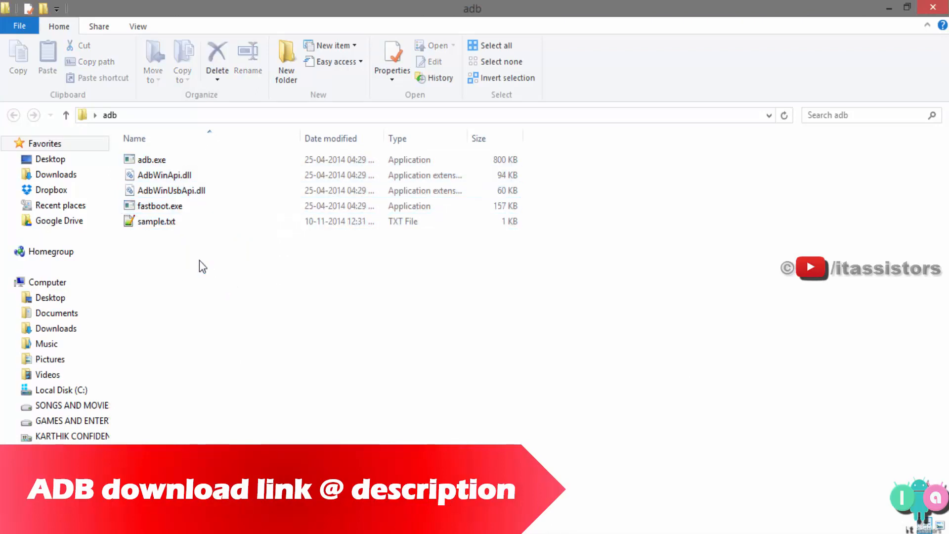
mouse_move(194, 385)
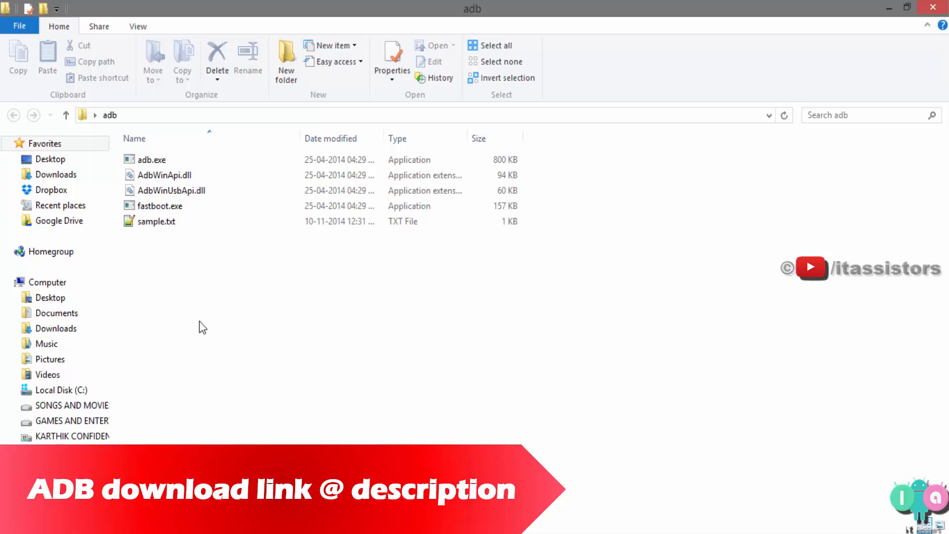
key("shift")
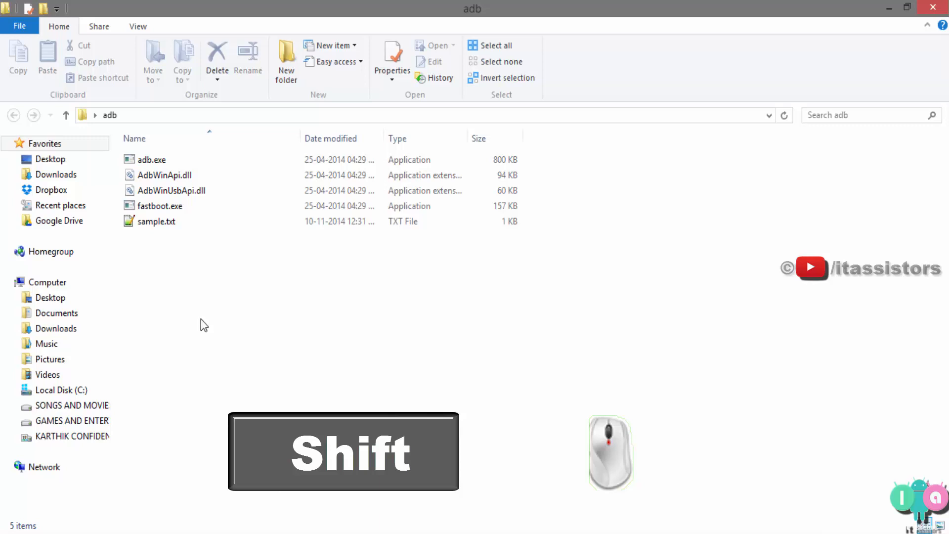
- Use Shift+right-click in the adb folder to launch 'Open command window here'
right_click(204, 324)
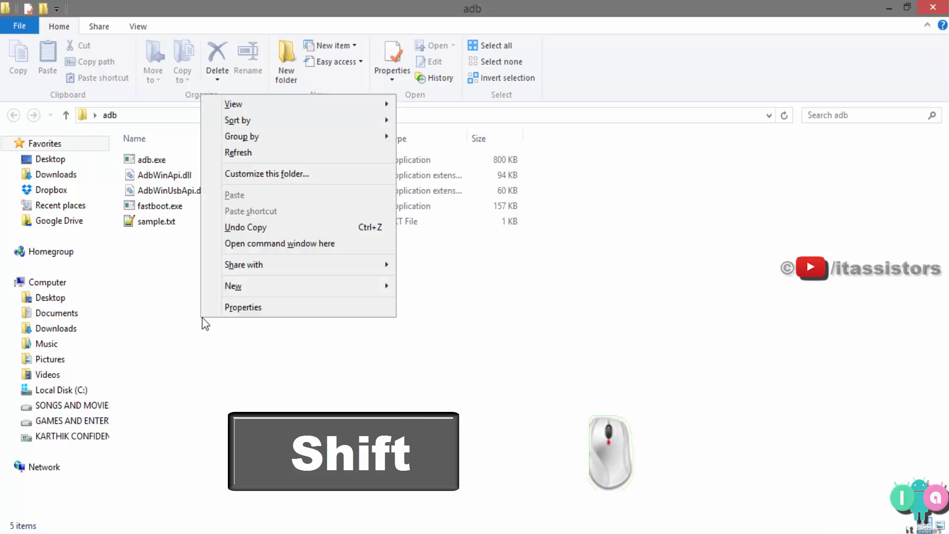
mouse_move(369, 243)
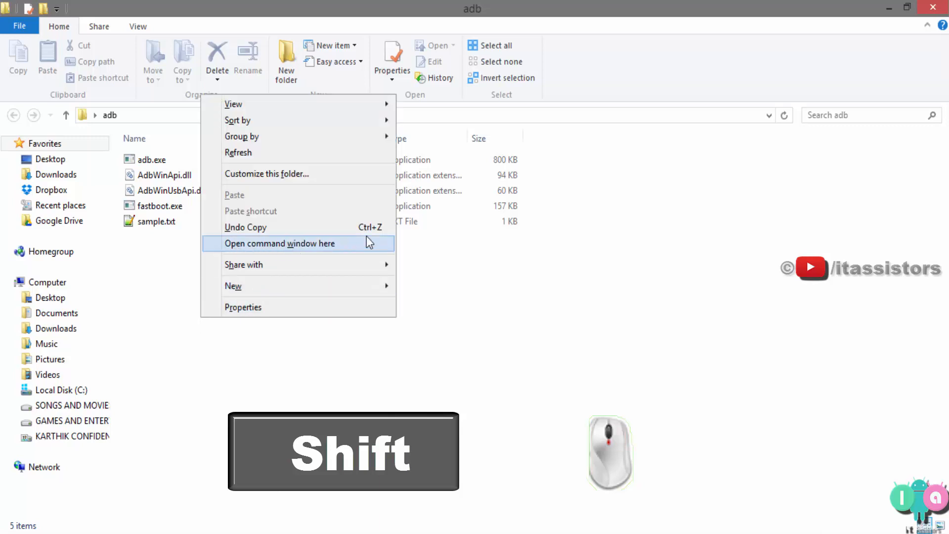
mouse_move(333, 247)
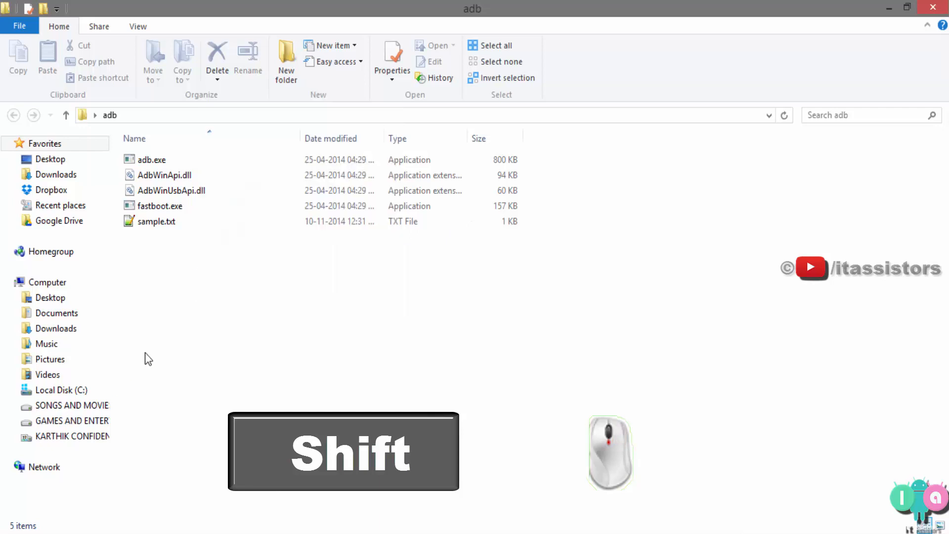
right_click(148, 357)
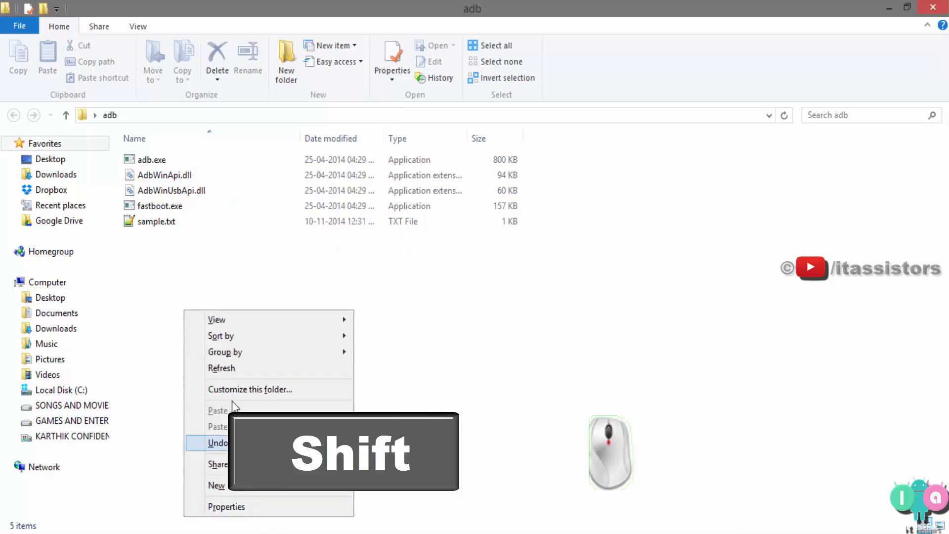
left_click(321, 327)
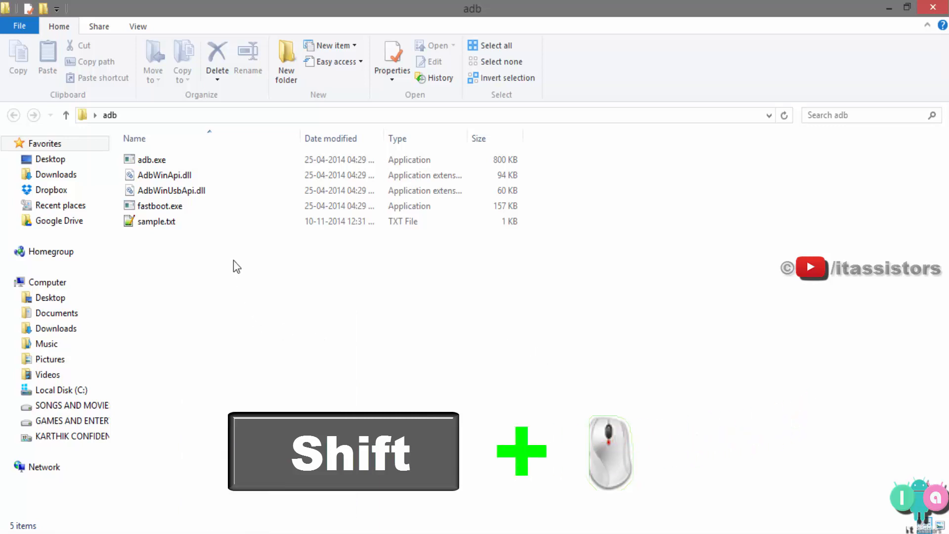
right_click(236, 266)
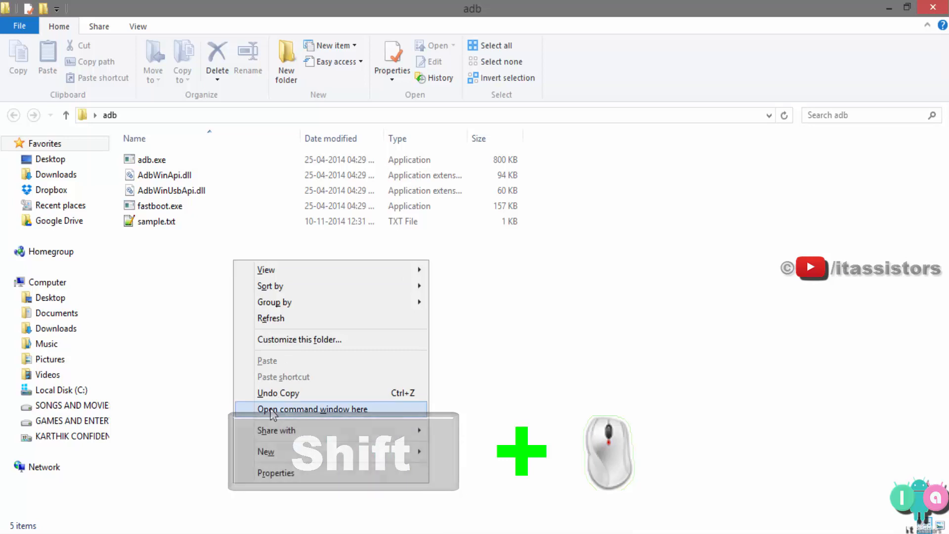
left_click(313, 409)
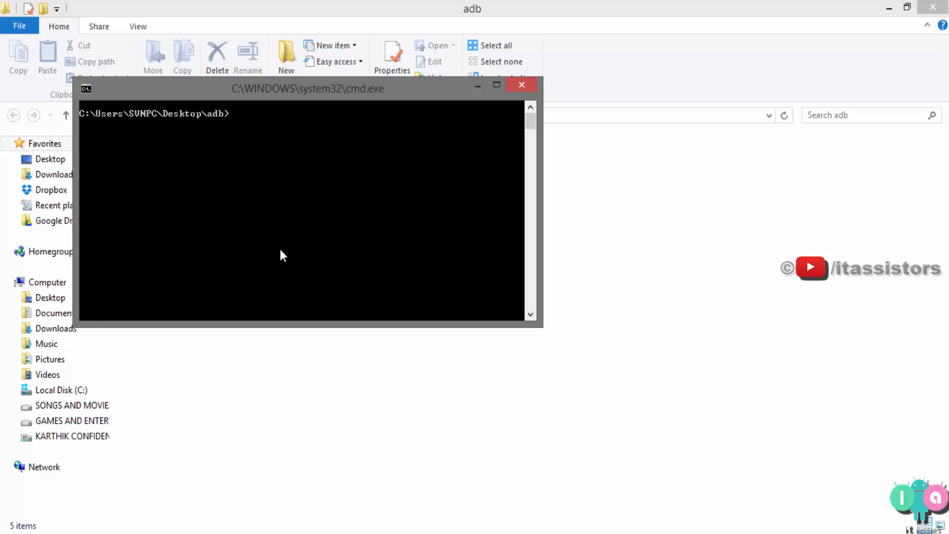
mouse_move(281, 181)
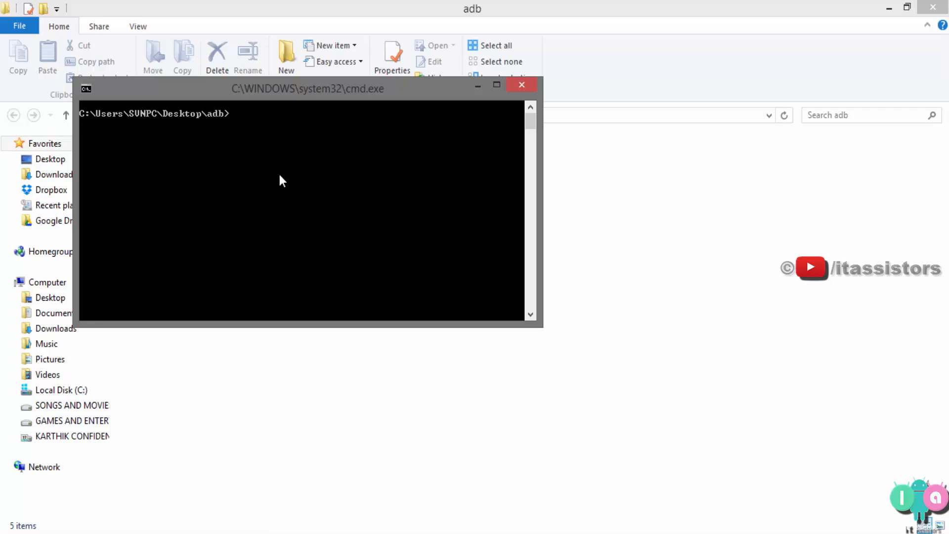
type("ad")
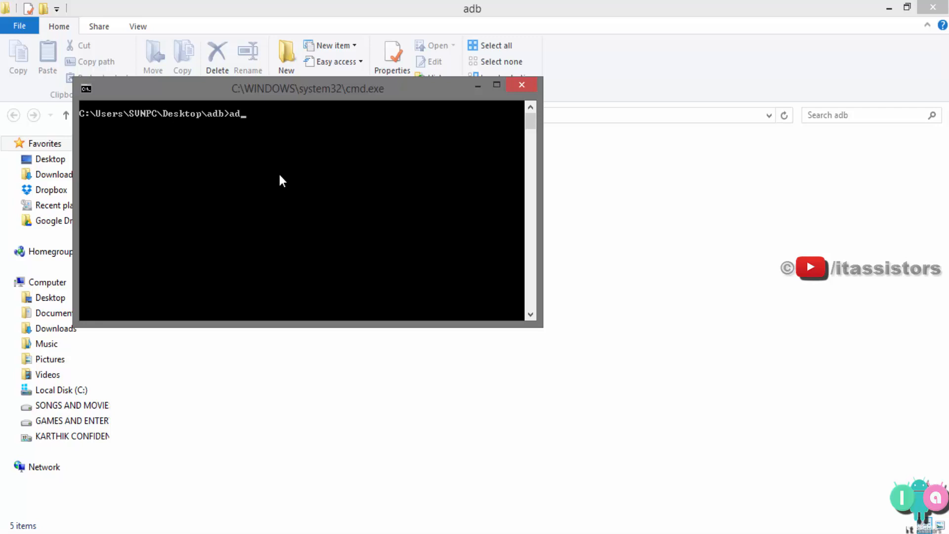
type("b")
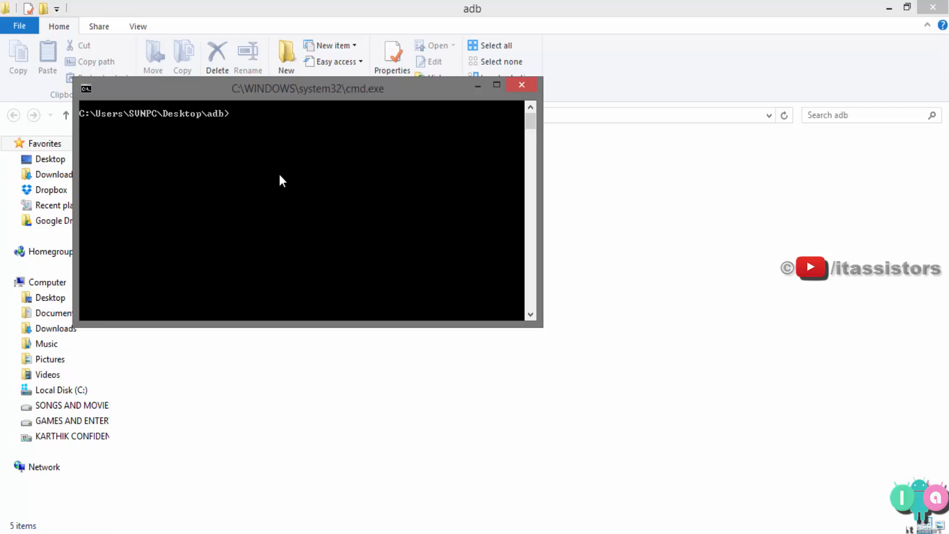
type("adb d")
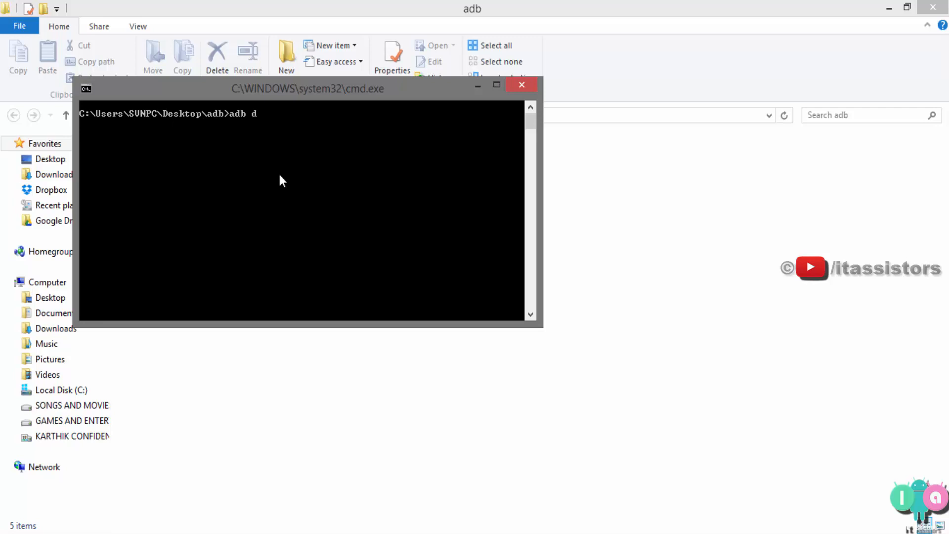
type("evices")
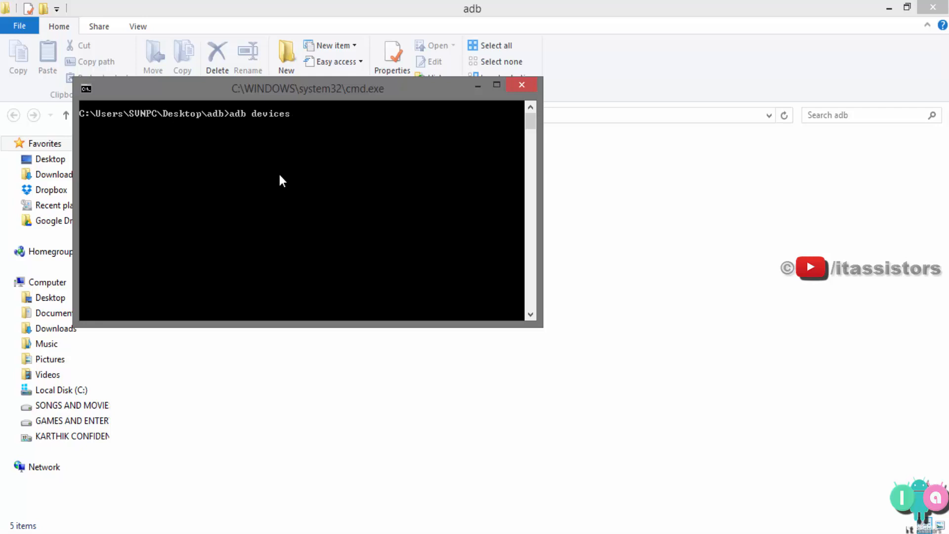
key("enter")
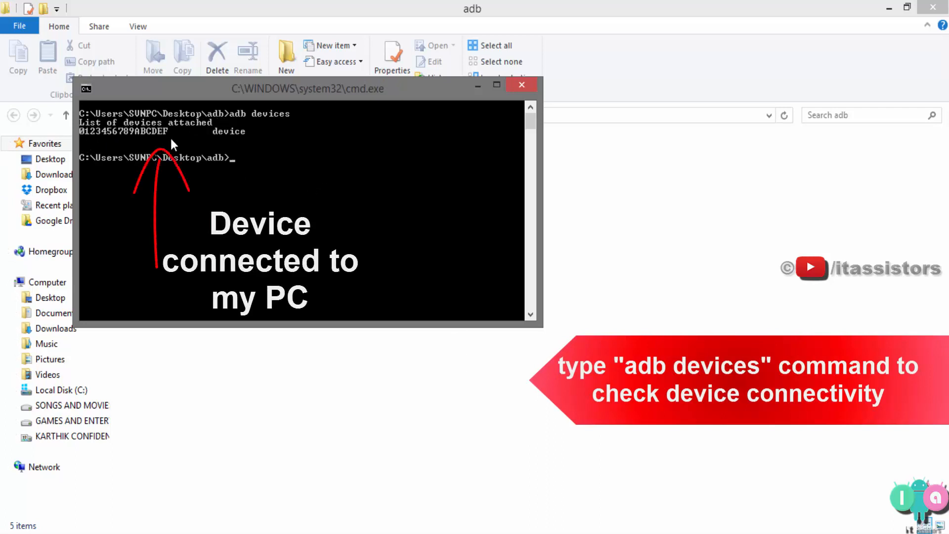
mouse_move(425, 94)
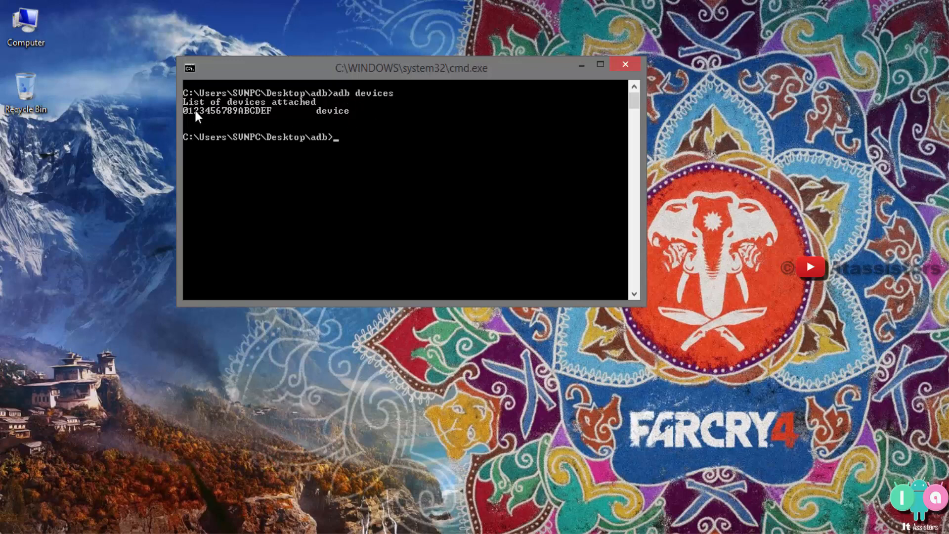
mouse_move(297, 115)
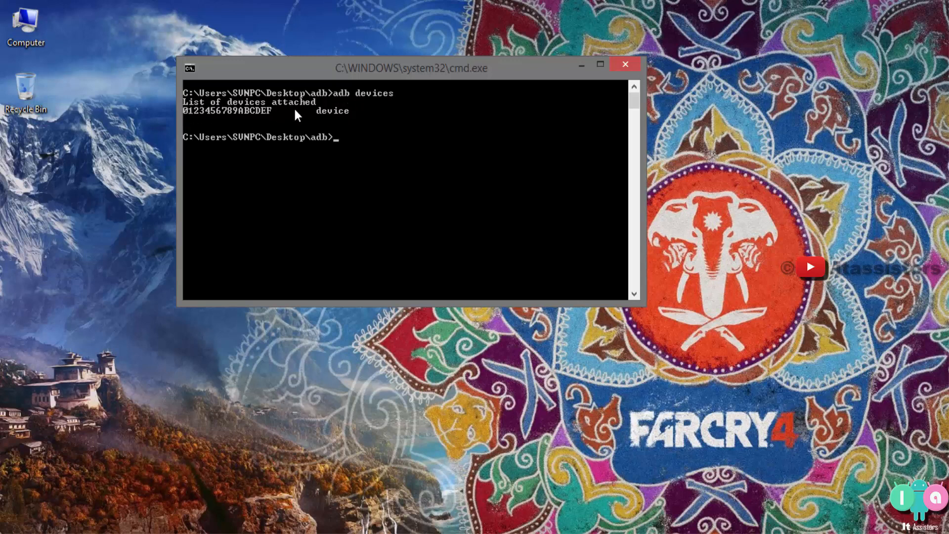
mouse_move(331, 176)
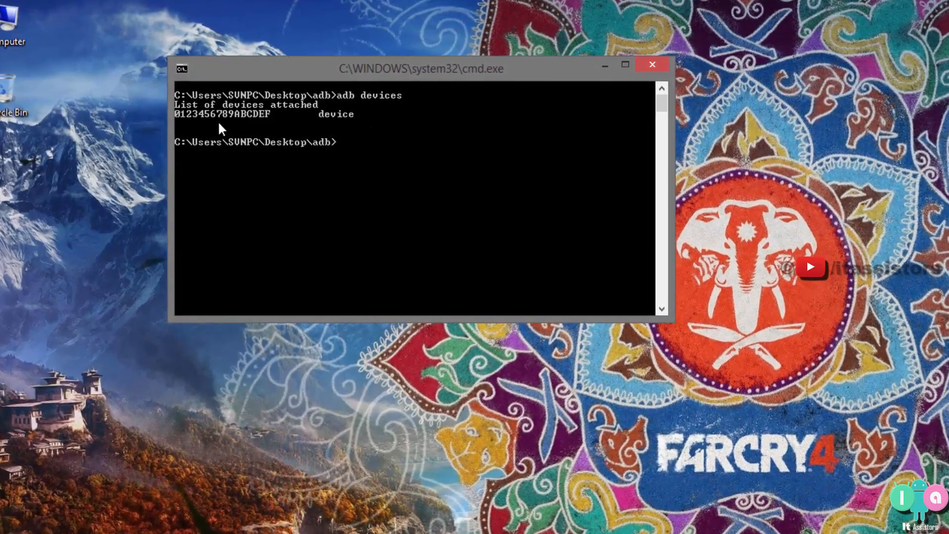
- Paste the copied screenrecord command at the adb prompt via the context menu
right_click(357, 154)
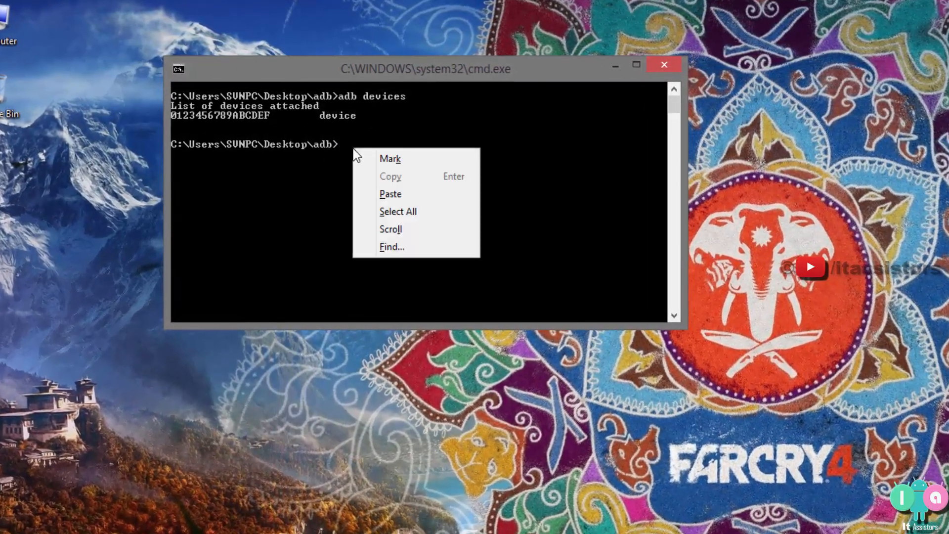
mouse_move(393, 197)
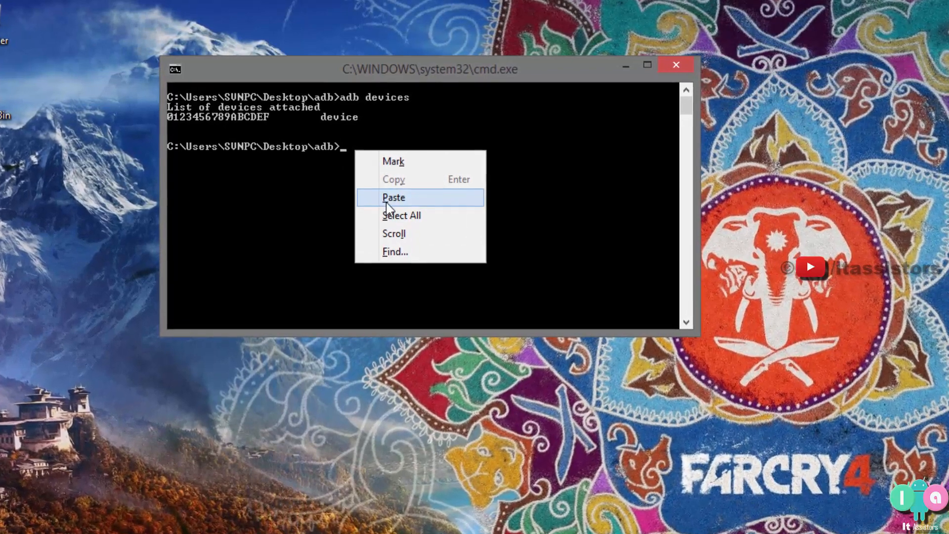
left_click(393, 198)
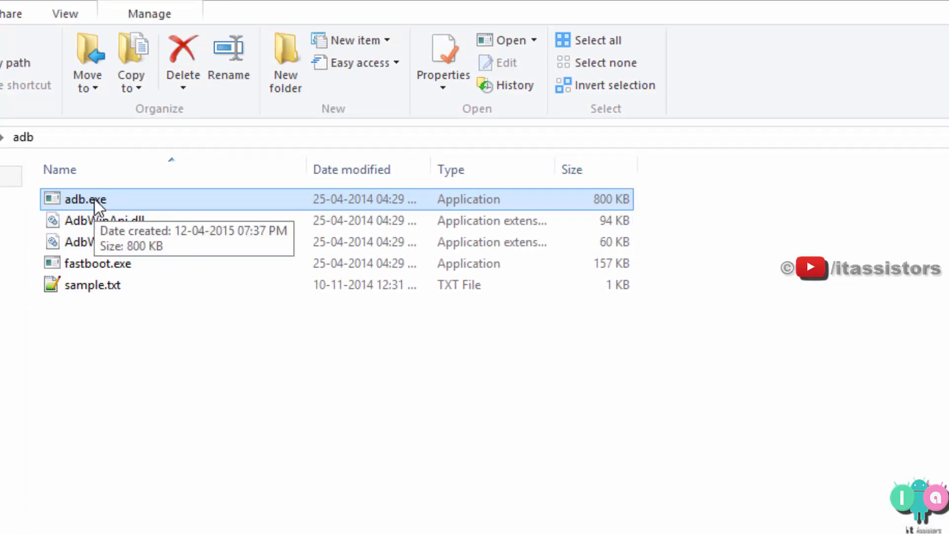
mouse_move(261, 209)
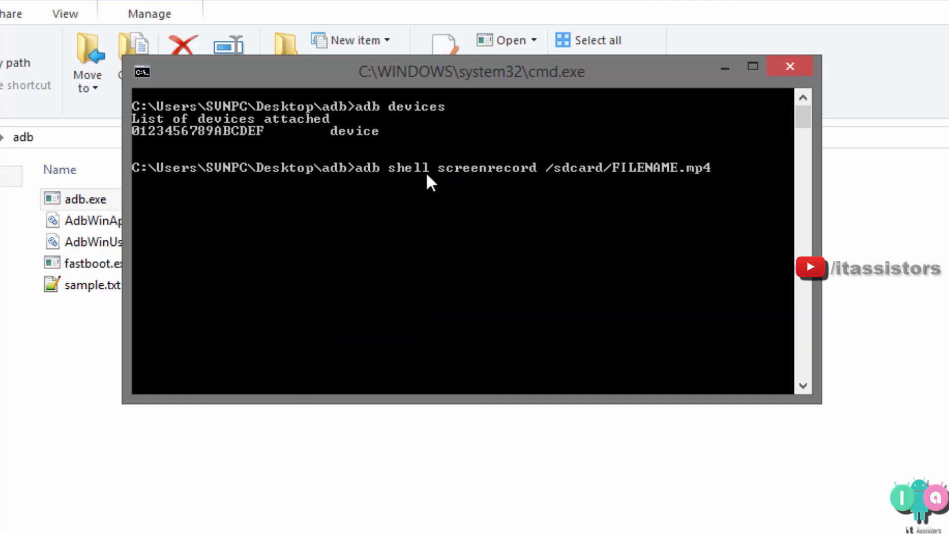
mouse_move(449, 177)
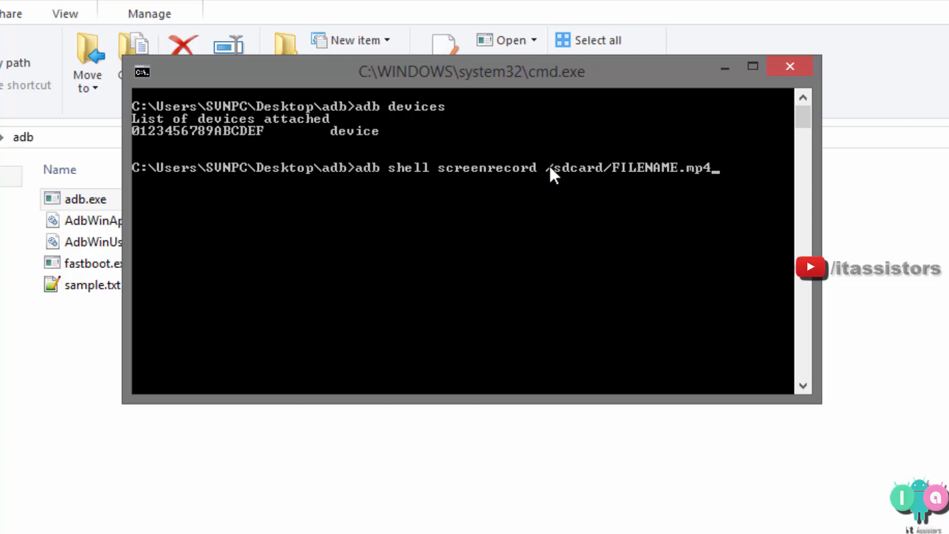
mouse_move(568, 176)
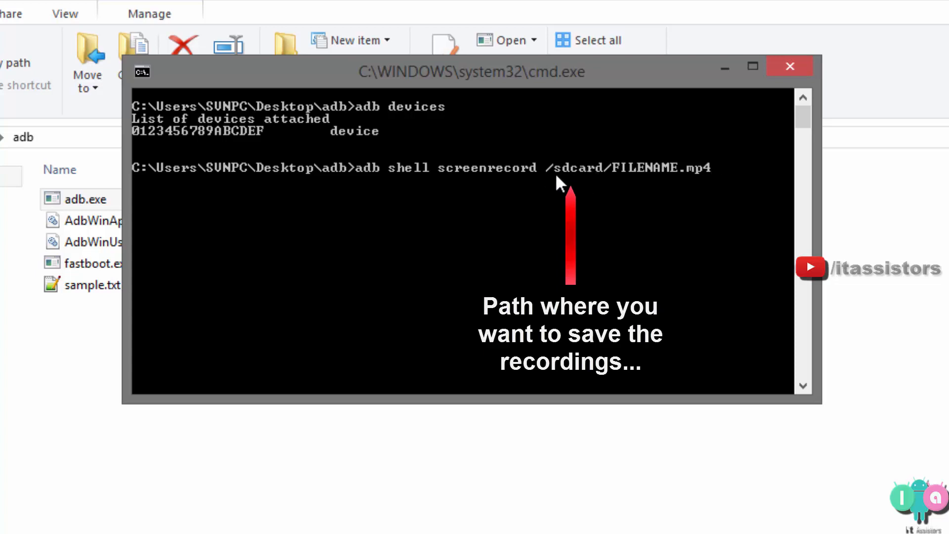
mouse_move(572, 175)
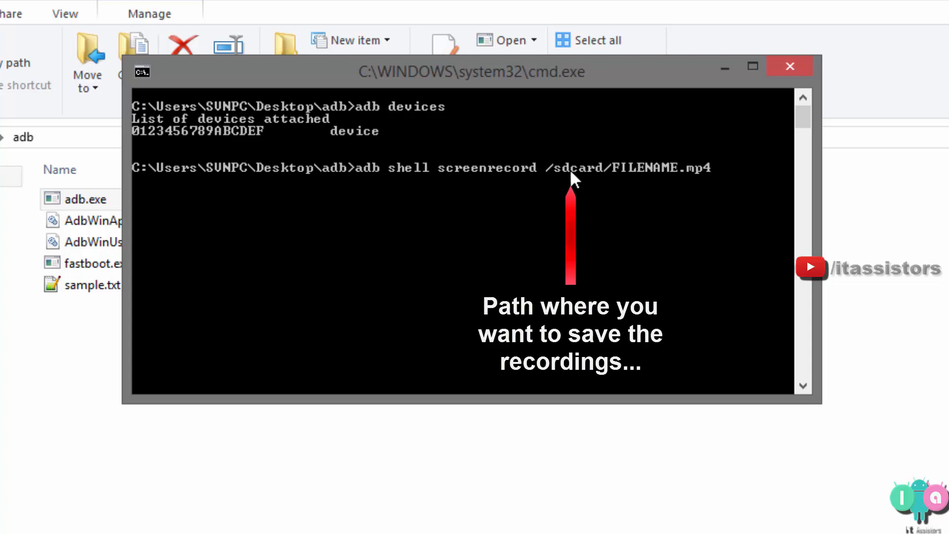
mouse_move(606, 175)
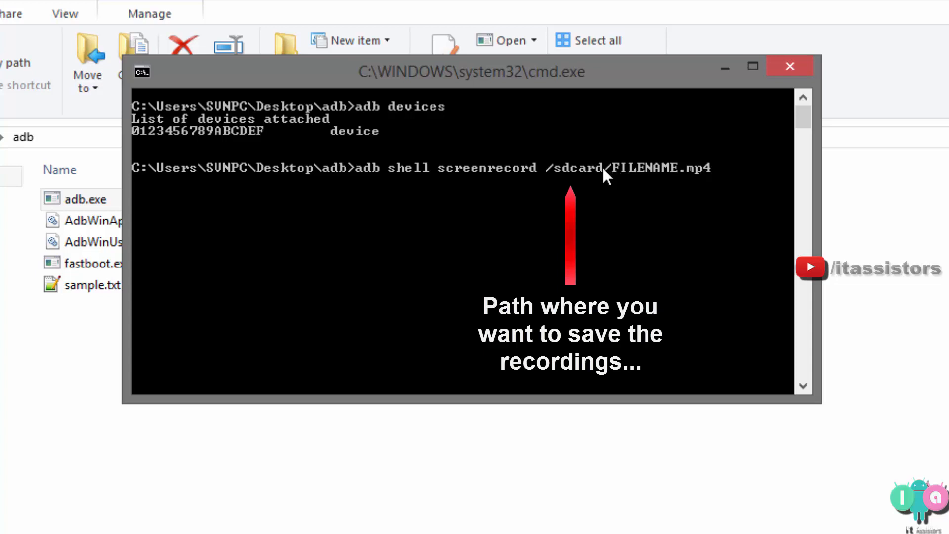
- Edit the pasted command toward 'adb shell screenrecord /sdcard/a1.mp4'
type("a")
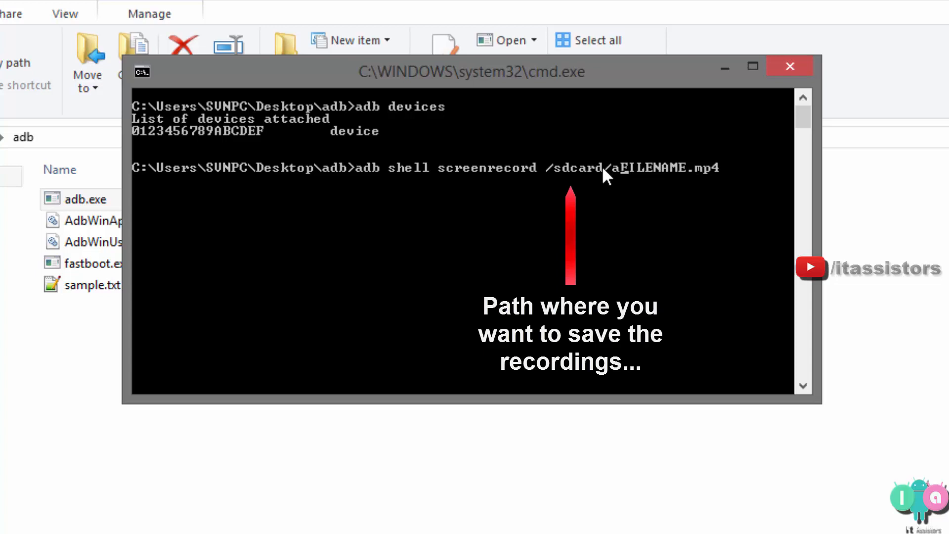
type("pple")
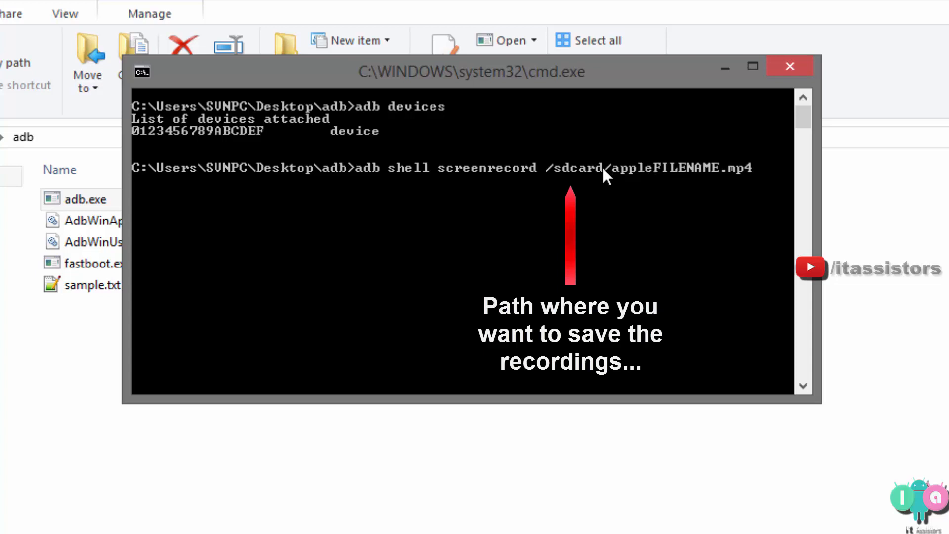
type("/")
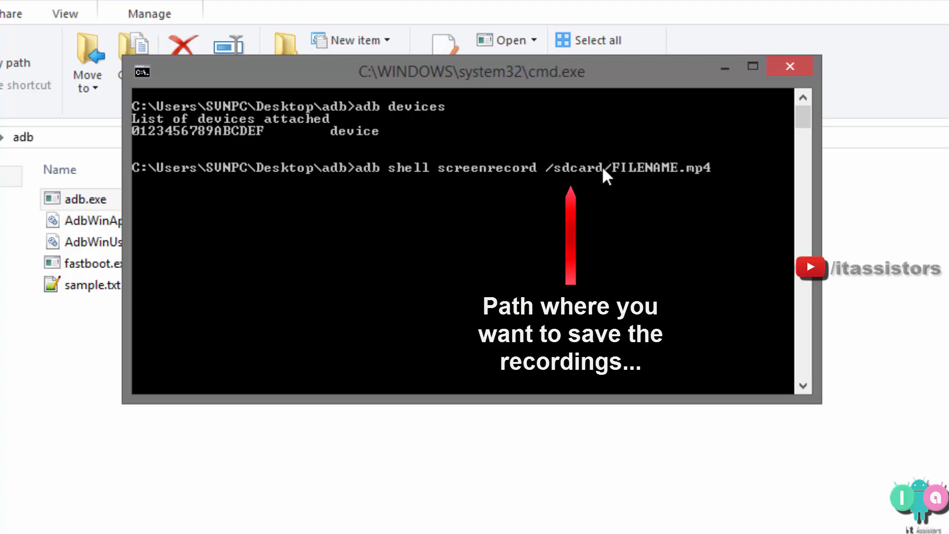
mouse_move(603, 175)
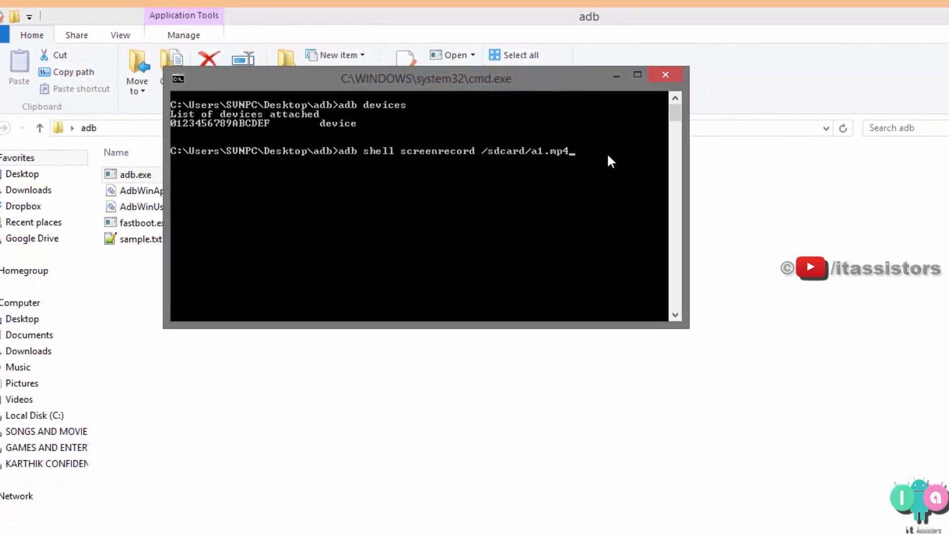
- Run 'adb shell screenrecord /sdcard/a1.mp4' to start recording the phone screen
key("enter")
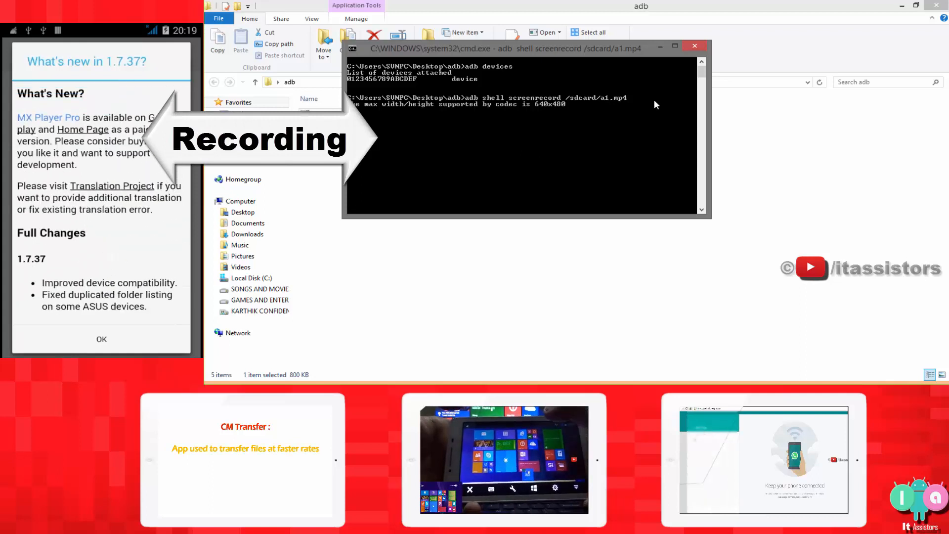
left_click(101, 338)
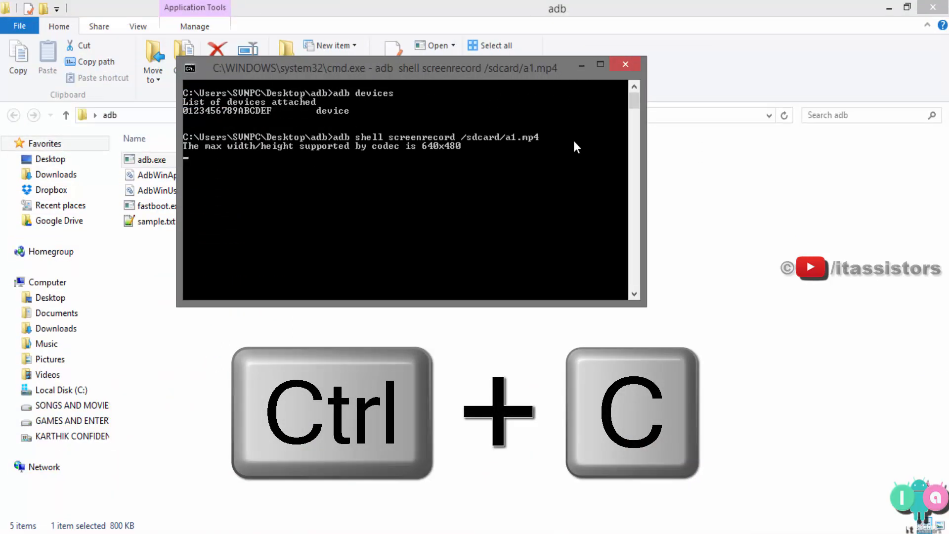
- Stop recording with Ctrl+C and retype 'adb shell screenrecord /sdcard/a1.mp4'
key("ctrl+c")
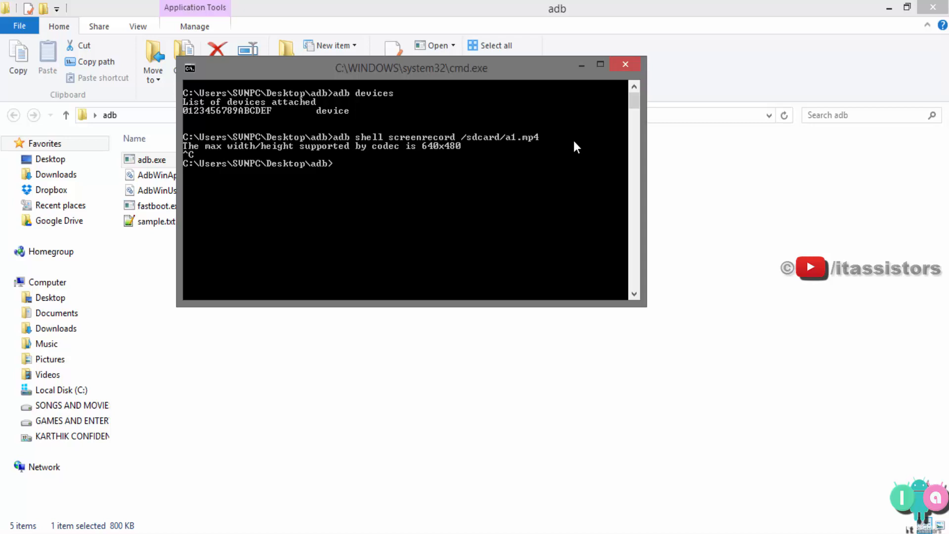
type("adb shell screenrecord /sdcard/a1.mp4")
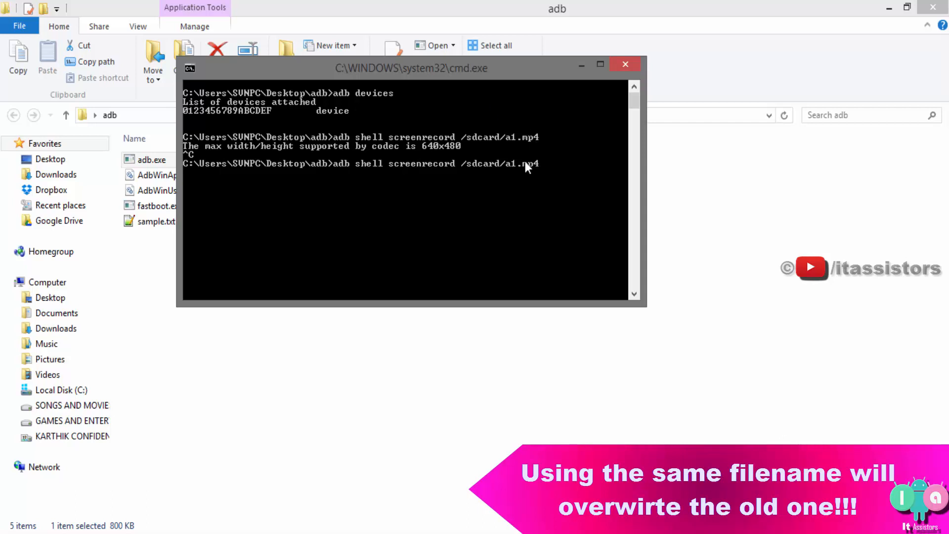
mouse_move(515, 175)
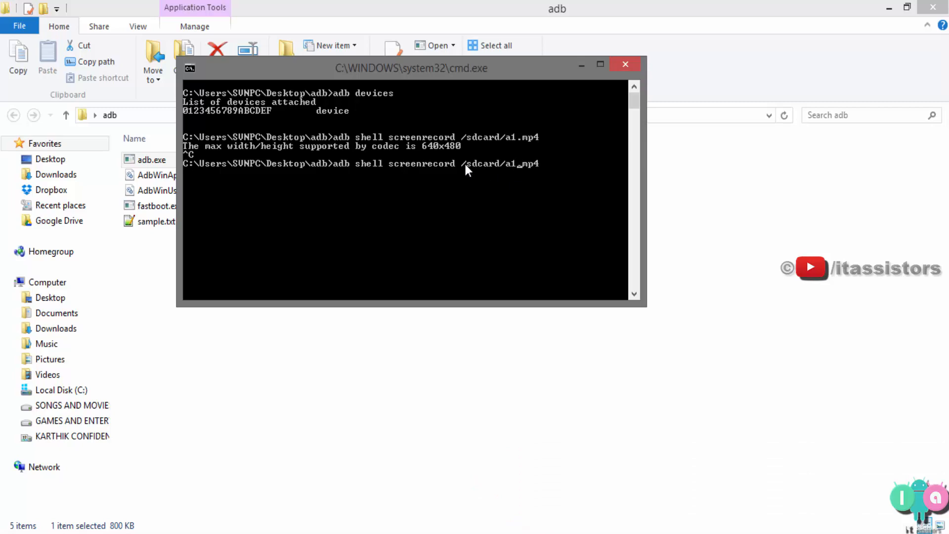
- Bring the adb folder's File Explorer window in front of the console
left_click(625, 65)
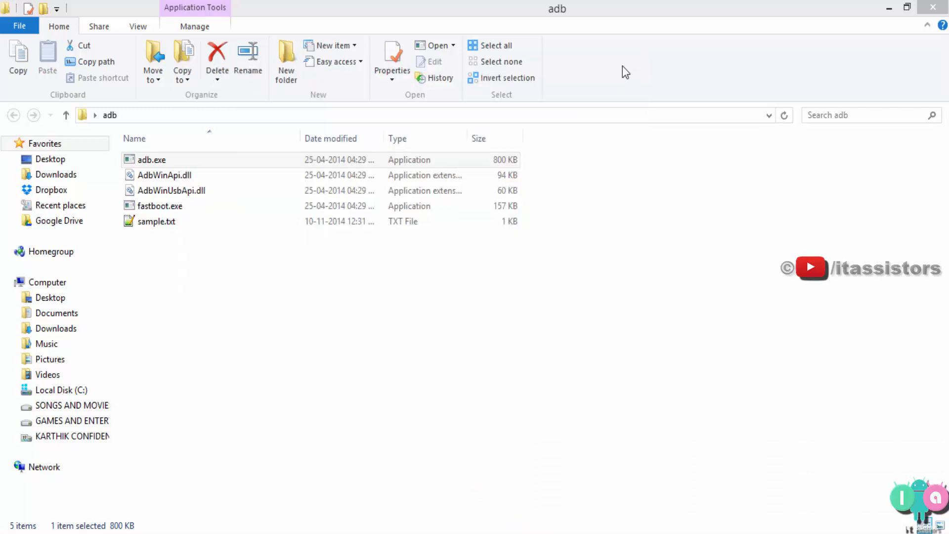